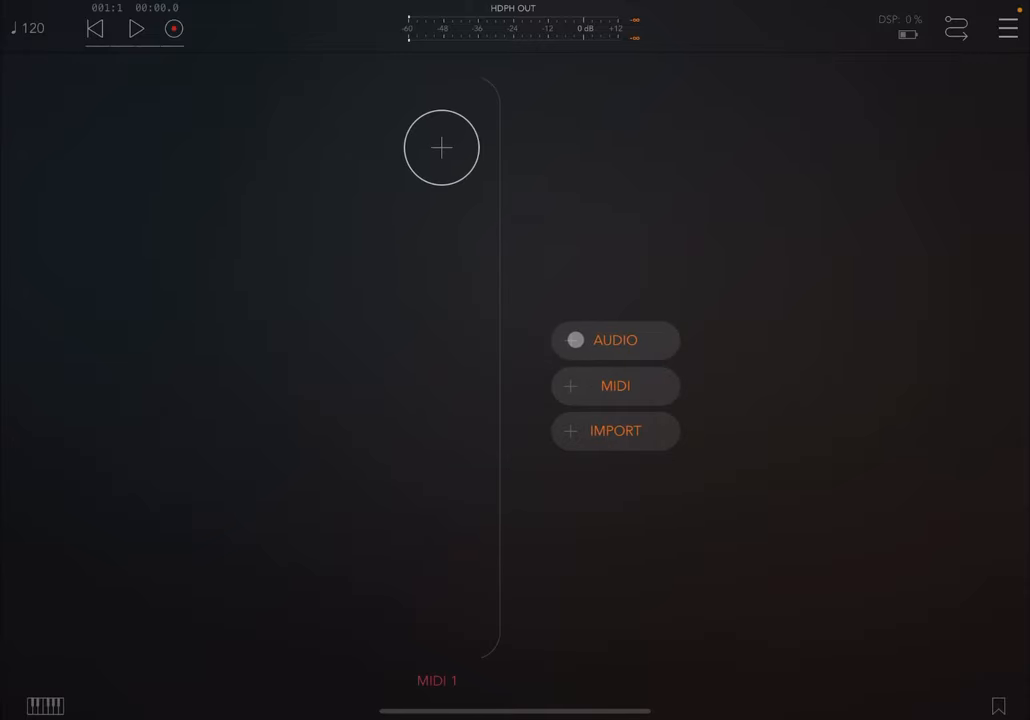
- Add a MIDI processor to the MIDI 1 channel and search the list for 'bou'
left_click(614, 340)
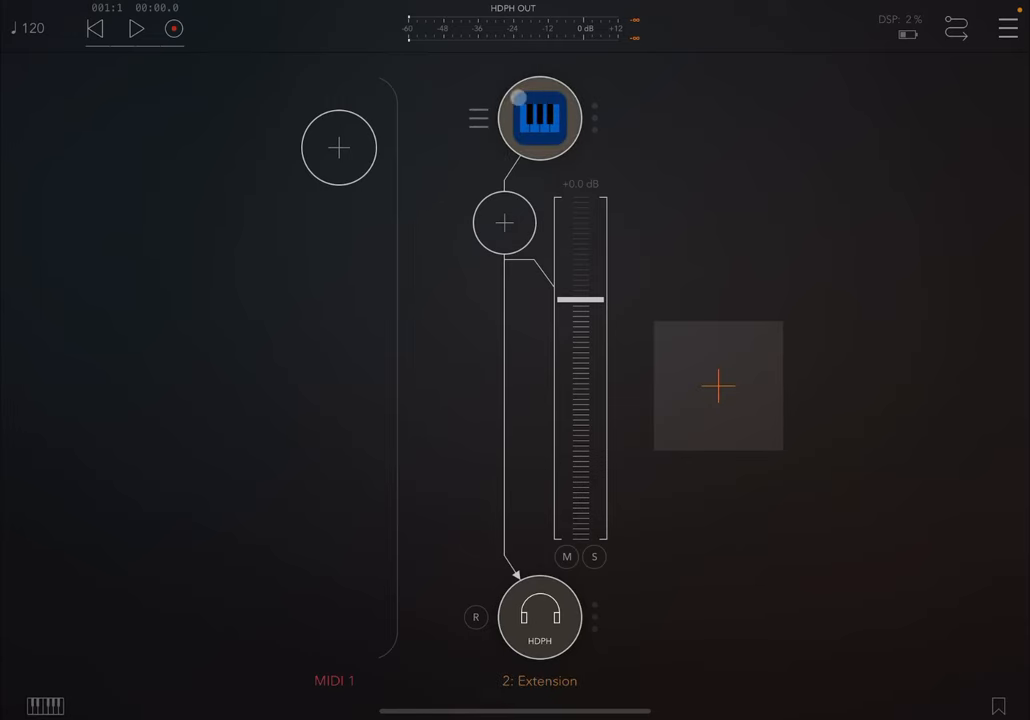
left_click(504, 222)
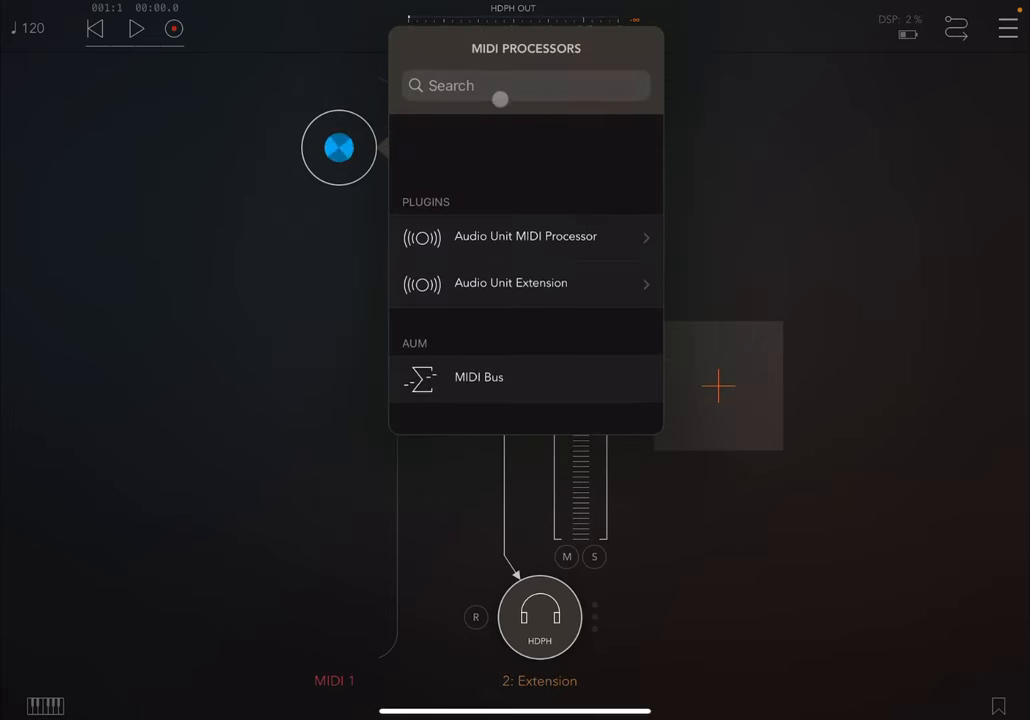
type("b")
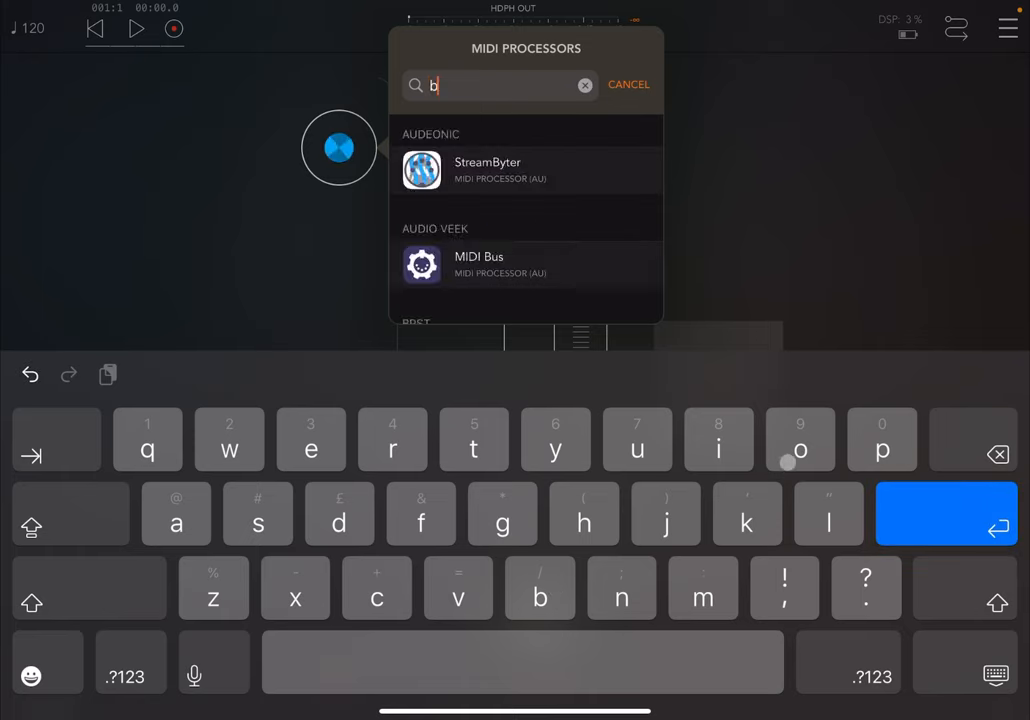
type("ou")
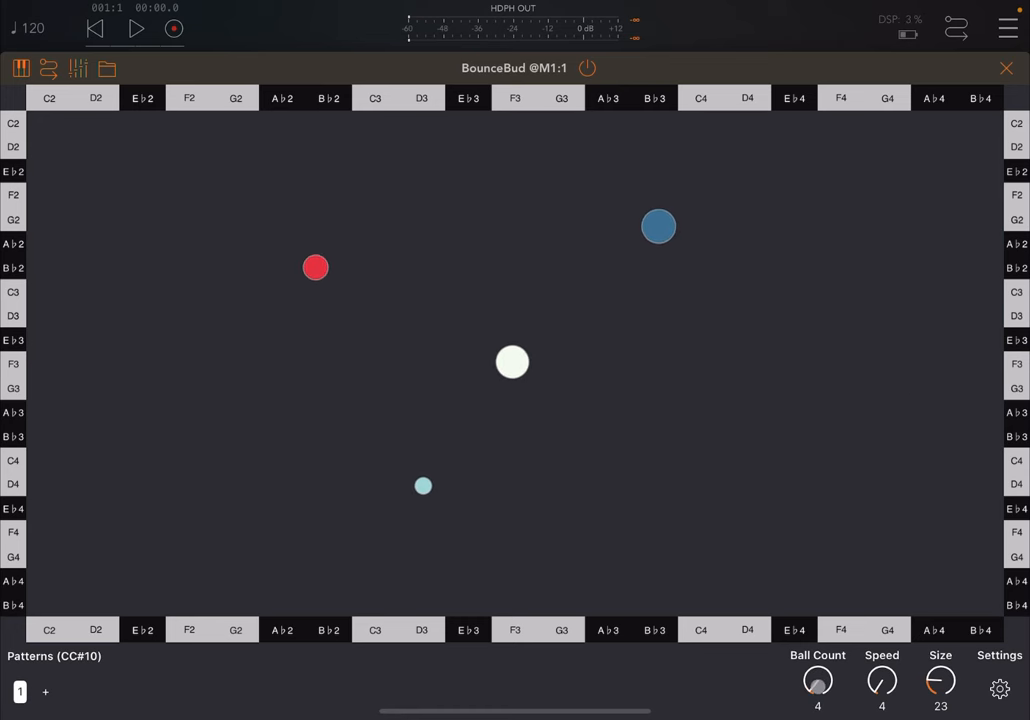
- Raise the Speed knob to about 70 so the two balls move faster
left_click_drag(816, 680, 816, 700)
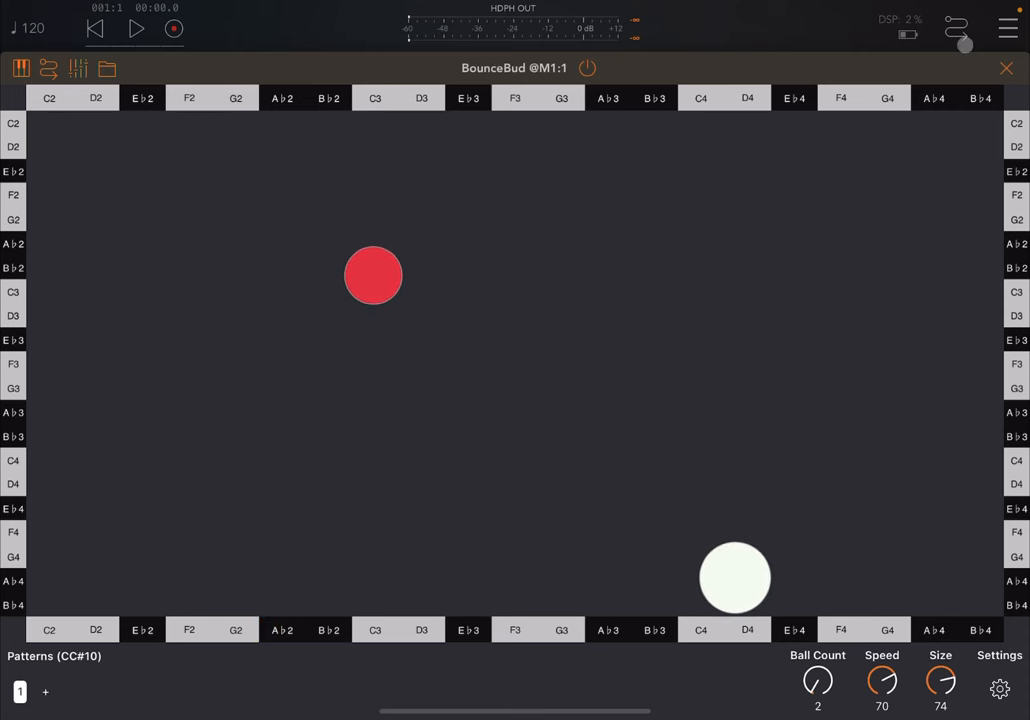
- Start the transport so the balls trigger notes, then close BounceBud back to the mixer
left_click(1006, 68)
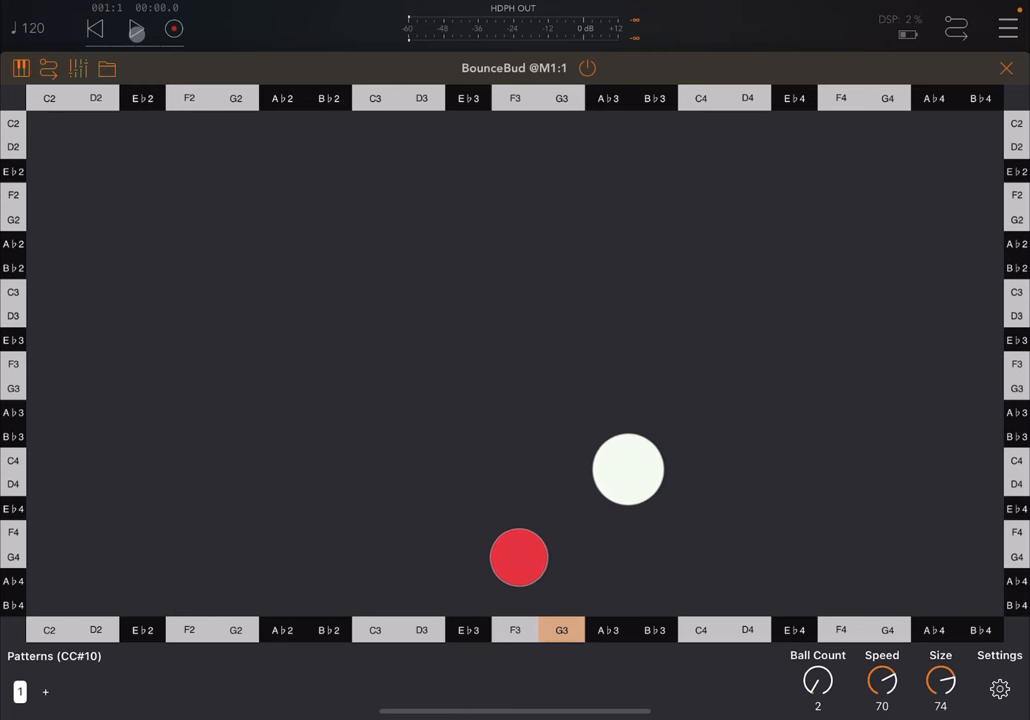
left_click(136, 28)
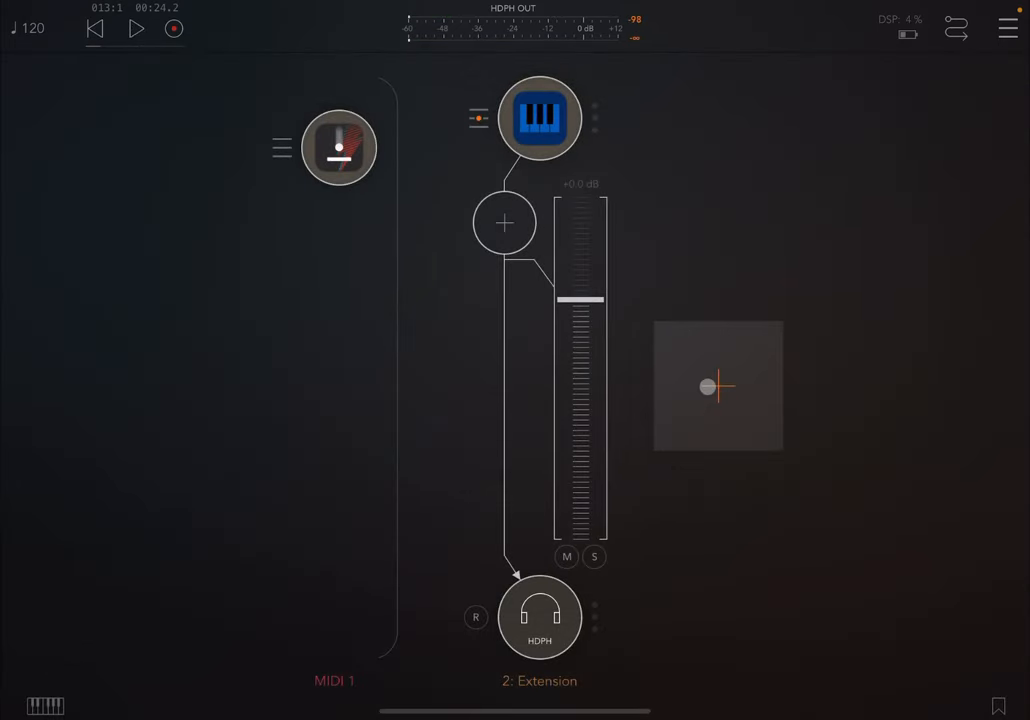
- Add a channel hosting the iSEM Audio Unit and route a BounceBud keyboard output to it
left_click(718, 388)
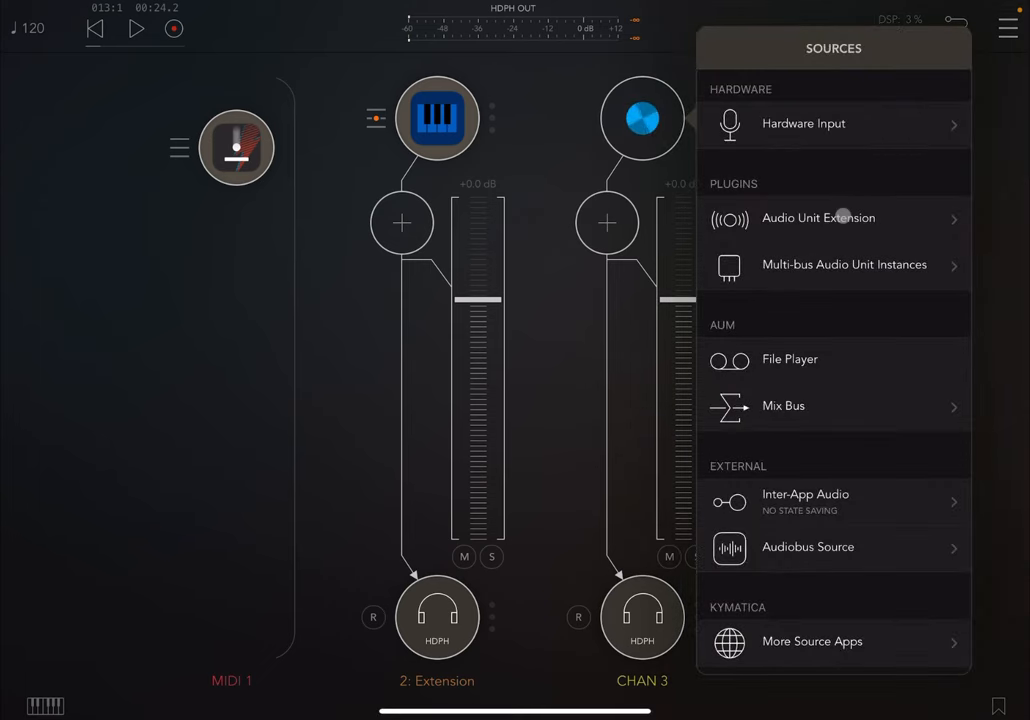
left_click(818, 216)
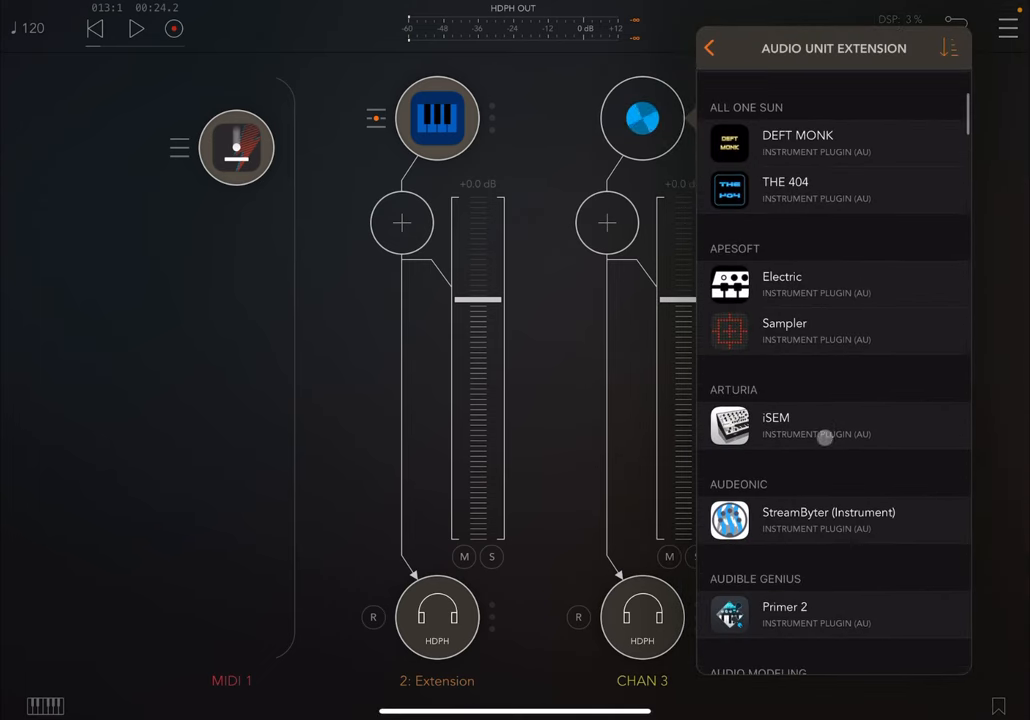
left_click(776, 424)
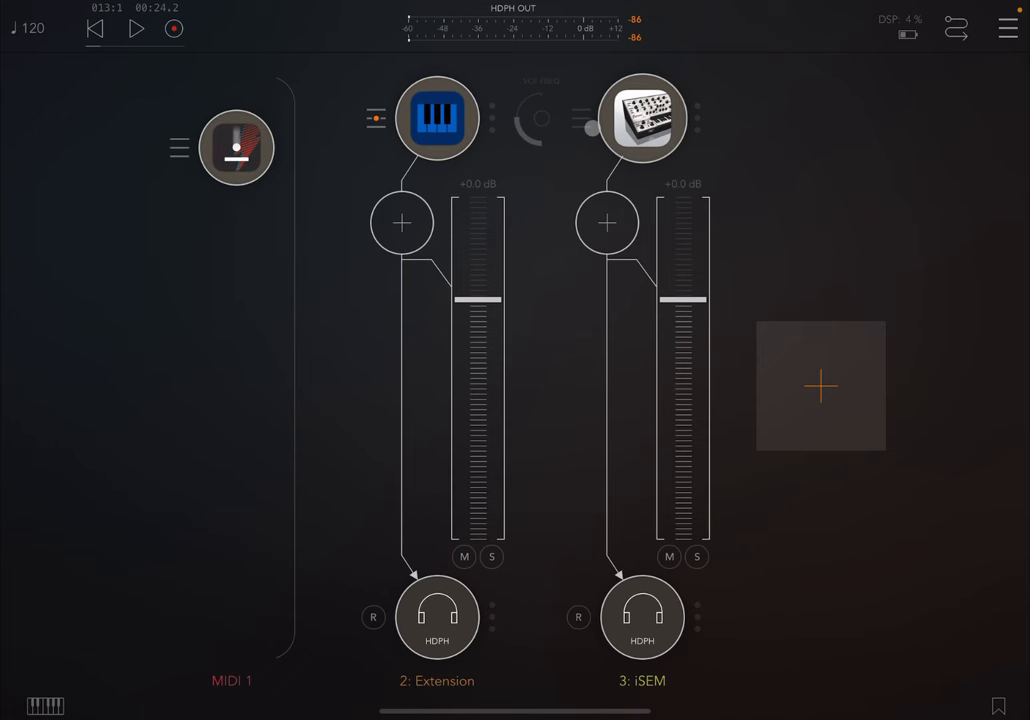
left_click(642, 118)
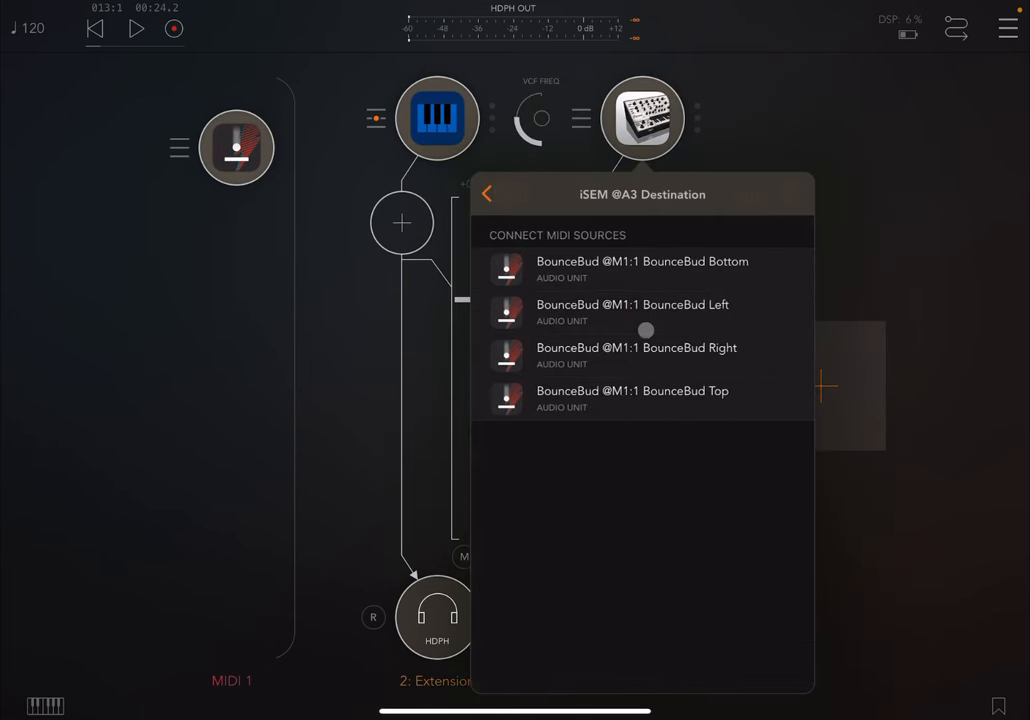
left_click(642, 268)
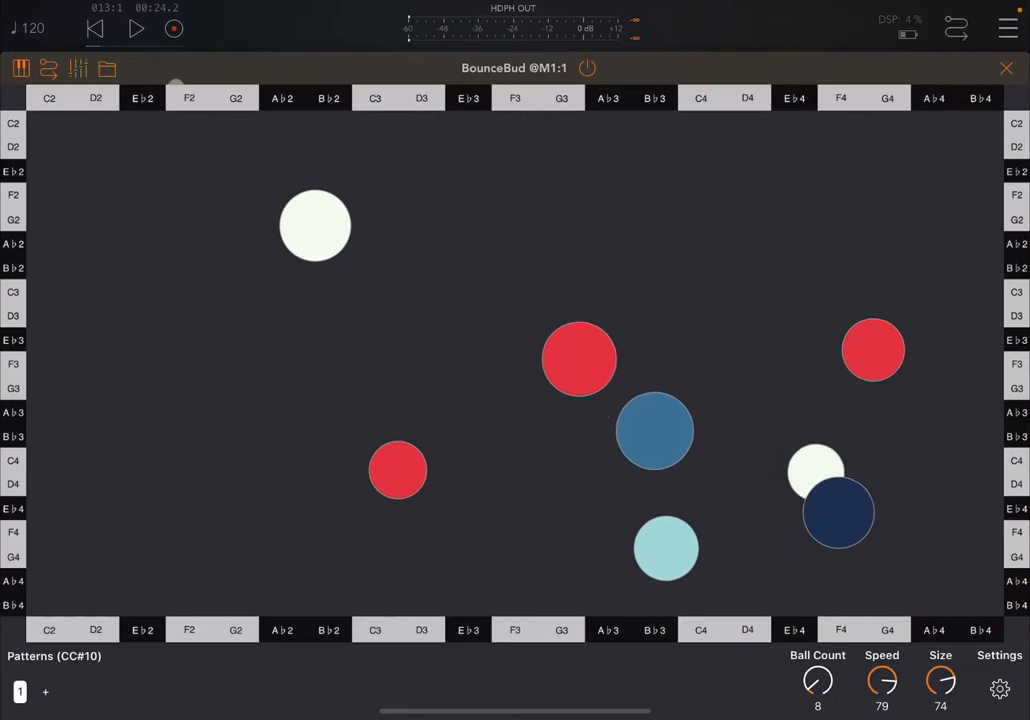
- Reopen BounceBud from the header and bring up its Settings panel
left_click(136, 28)
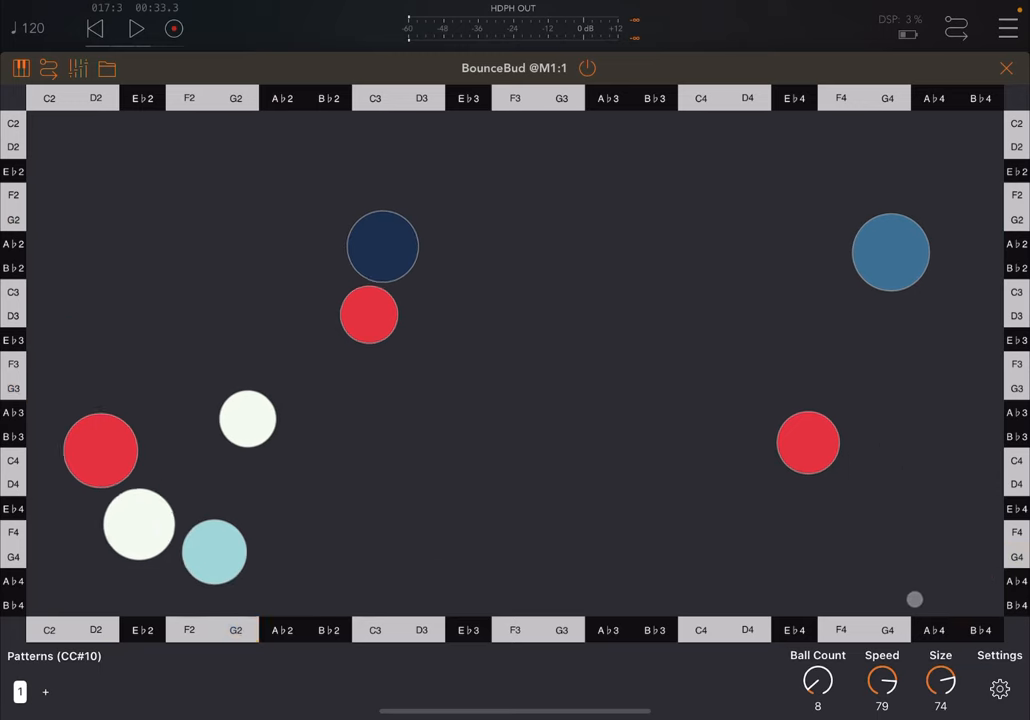
left_click(998, 688)
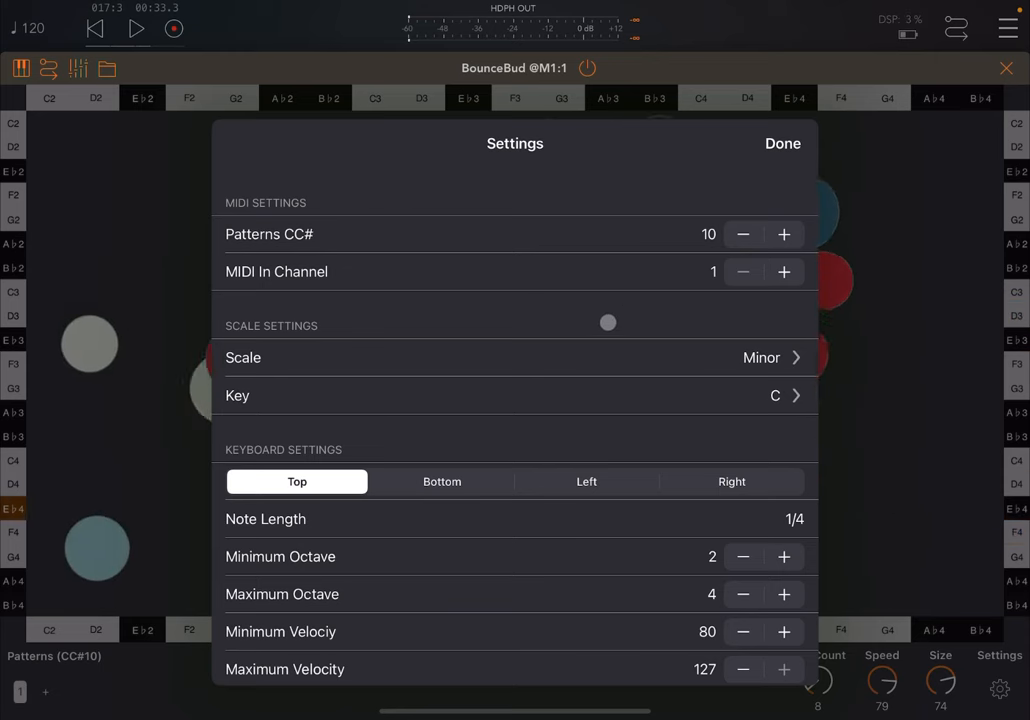
- Browse the top keyboard's note length, velocity and Select Notes list in Settings
scroll("down", 3)
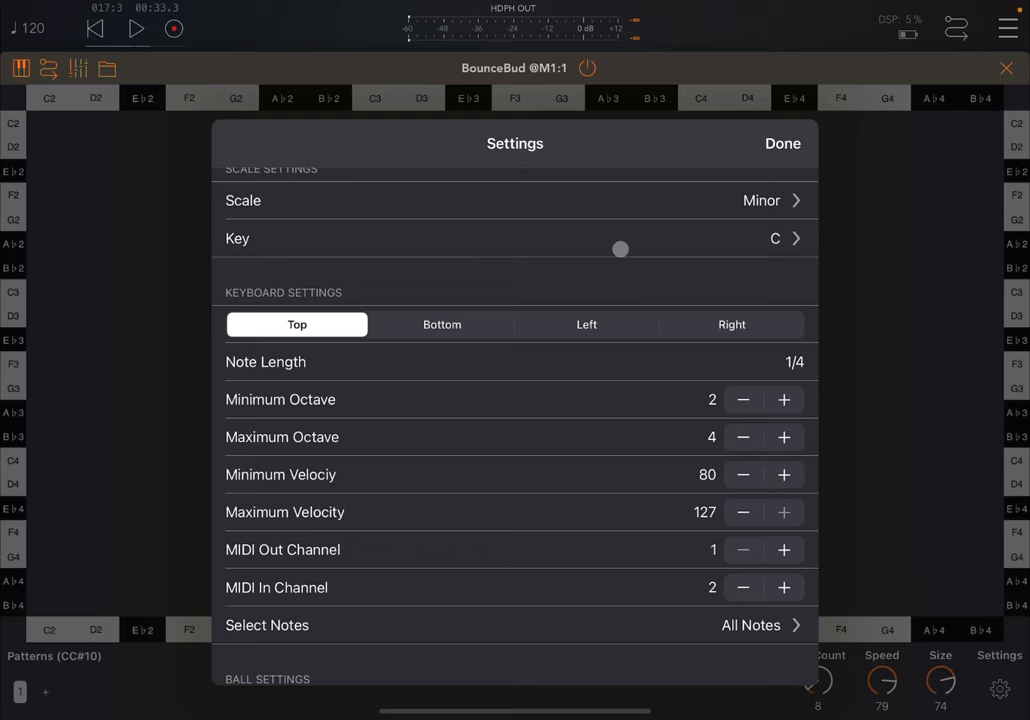
scroll("down", 3)
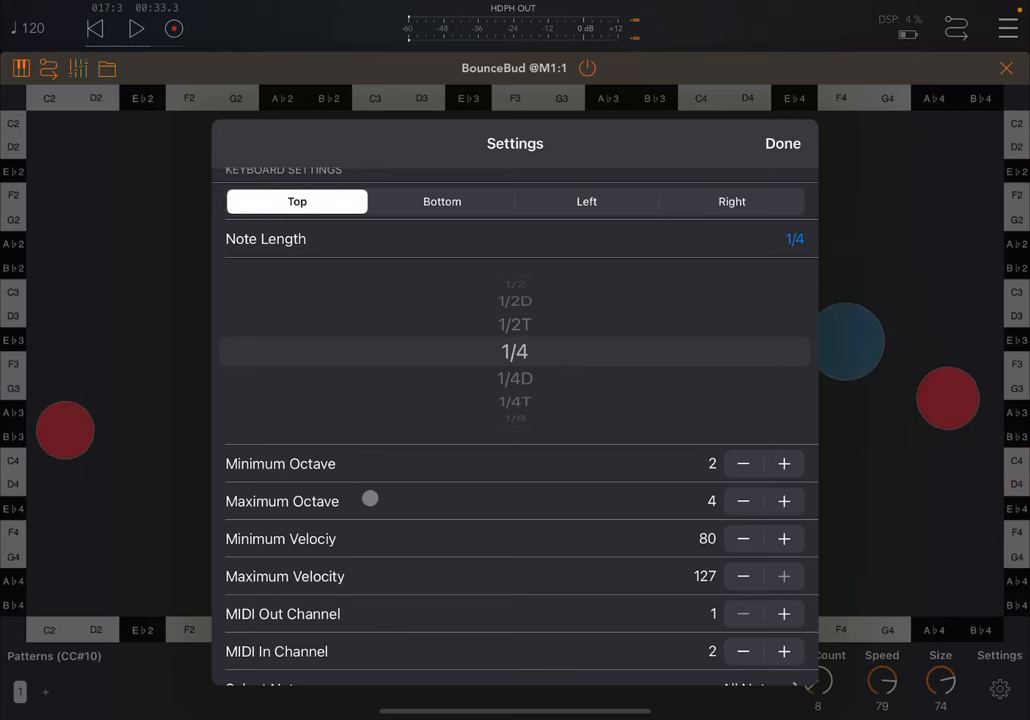
scroll("down", 3)
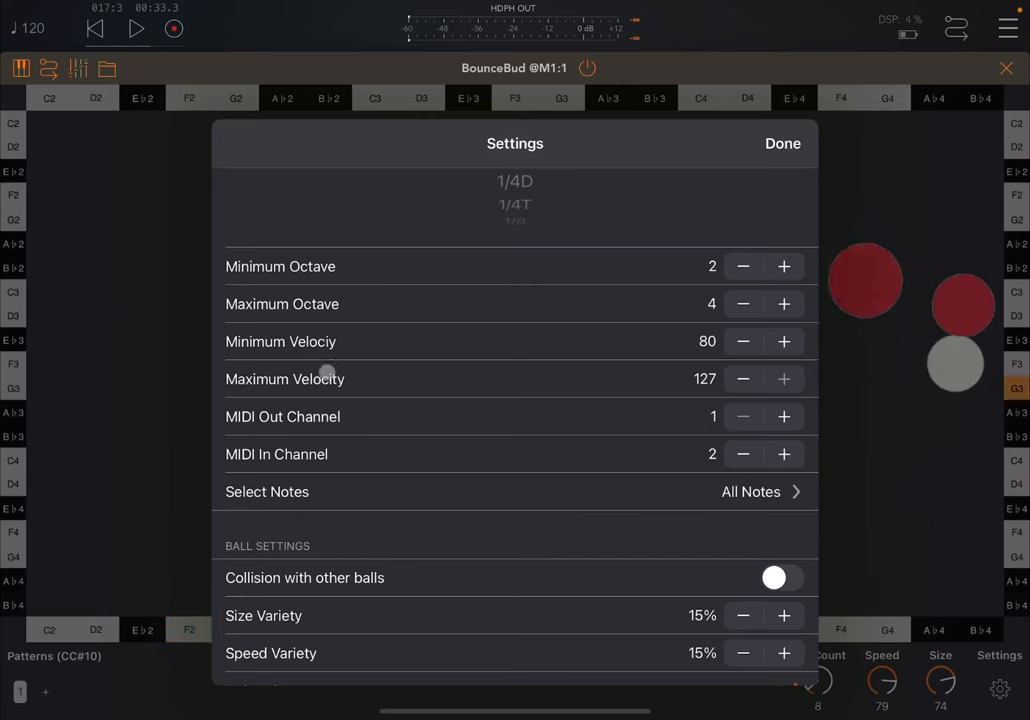
scroll("down", 3)
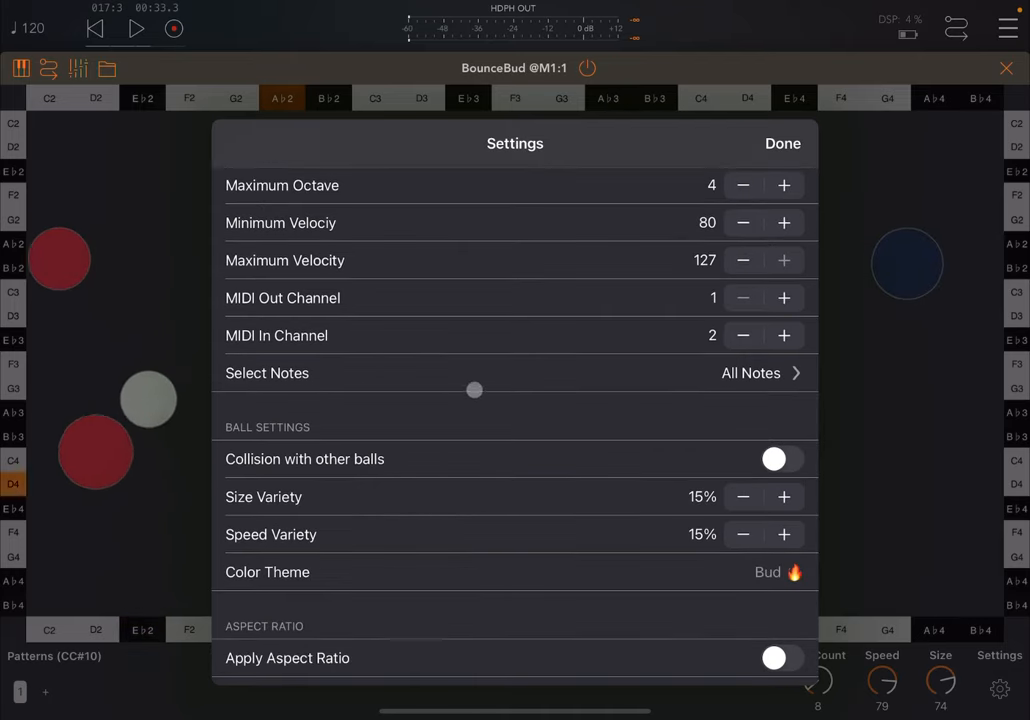
scroll("down", 3)
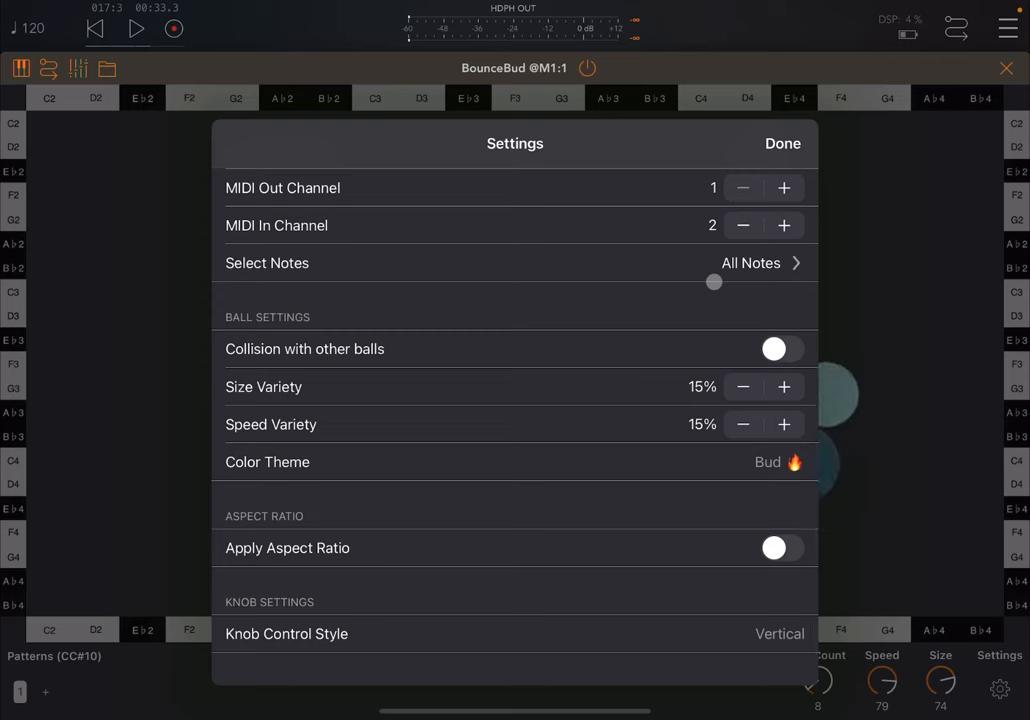
left_click(750, 262)
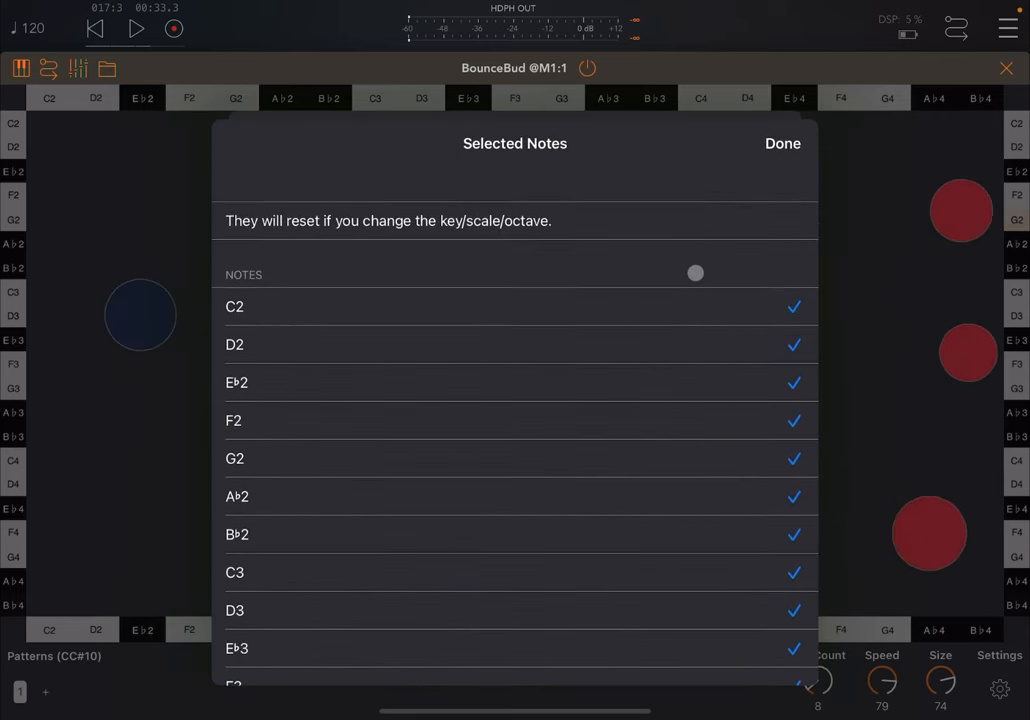
left_click(782, 144)
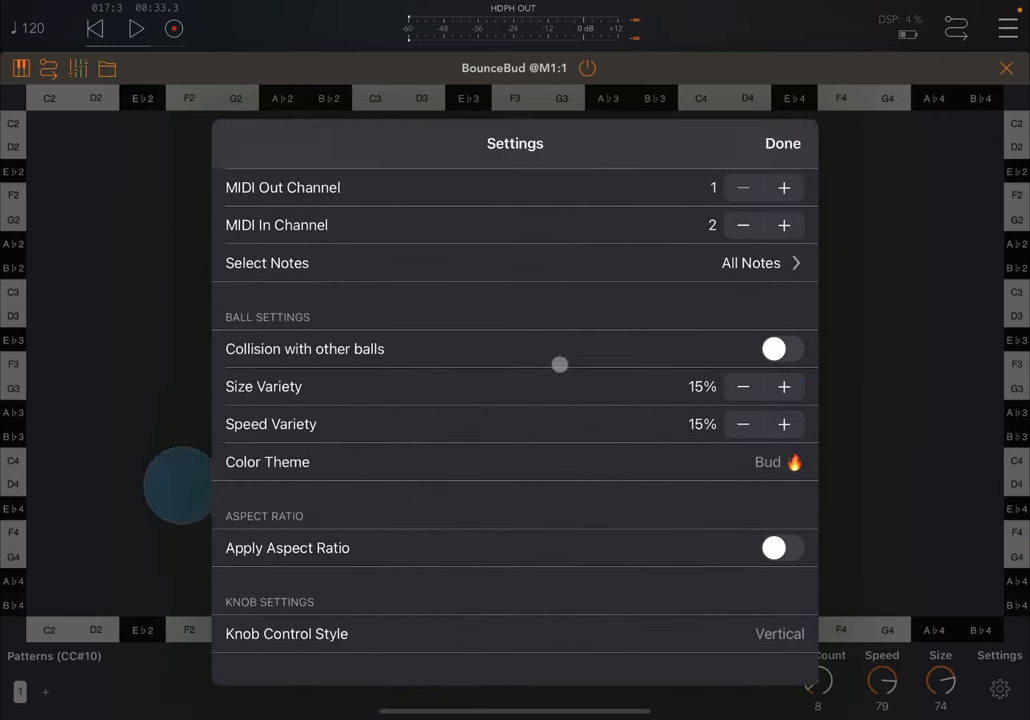
- Switch on 'Collision with other balls'
scroll("up", 3)
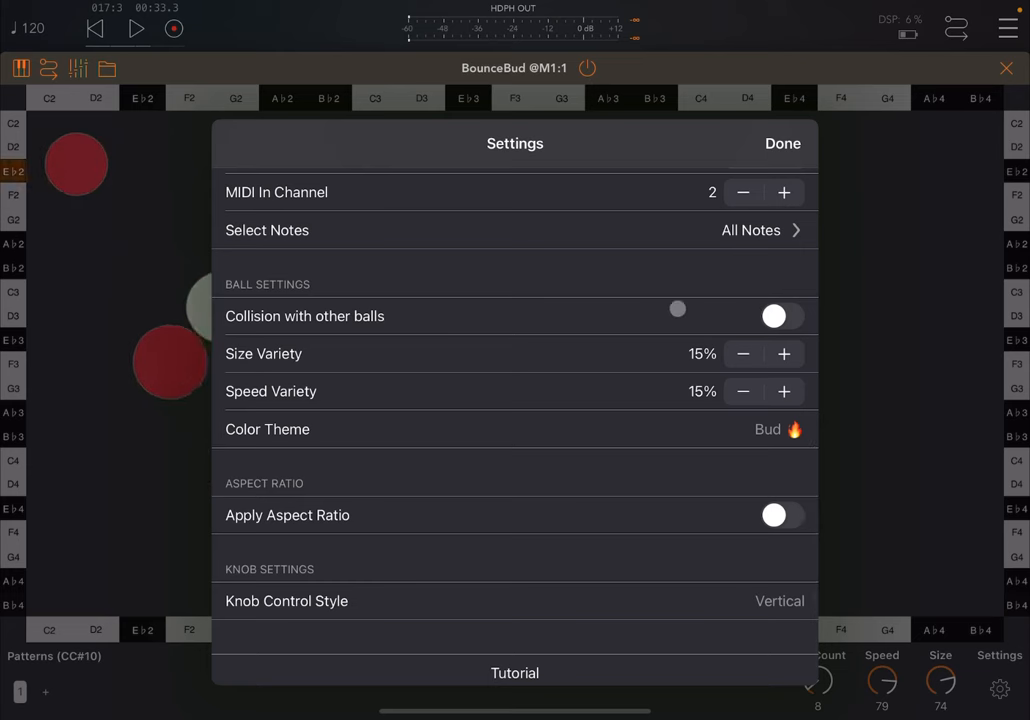
left_click(782, 316)
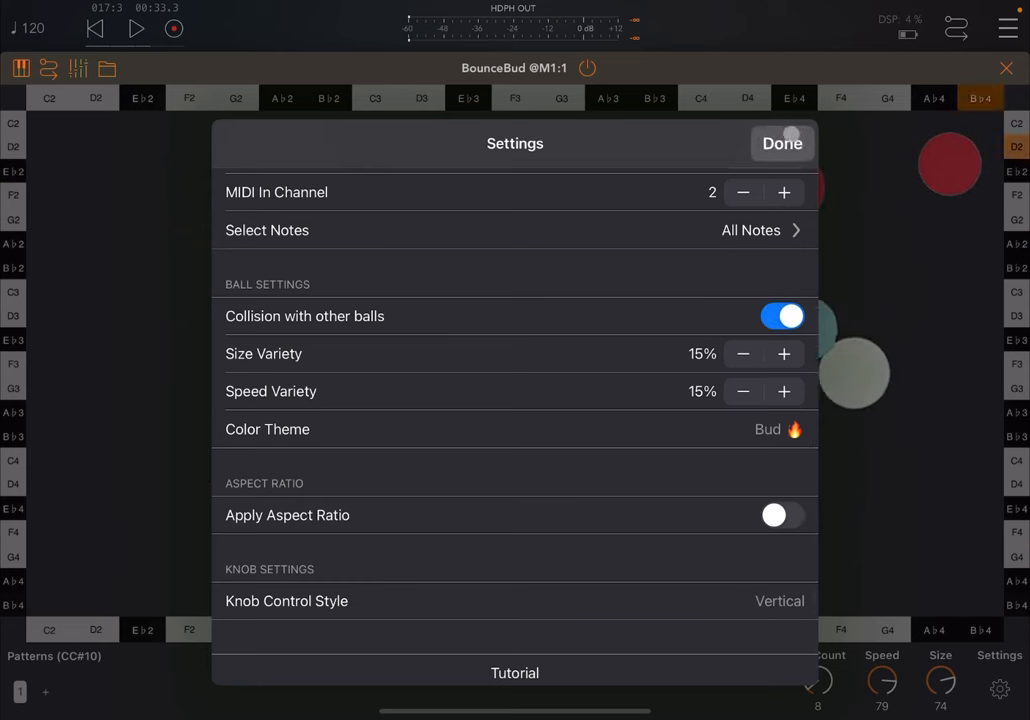
- Dismiss Settings with Done and watch the eight balls bounce and collide
left_click(782, 144)
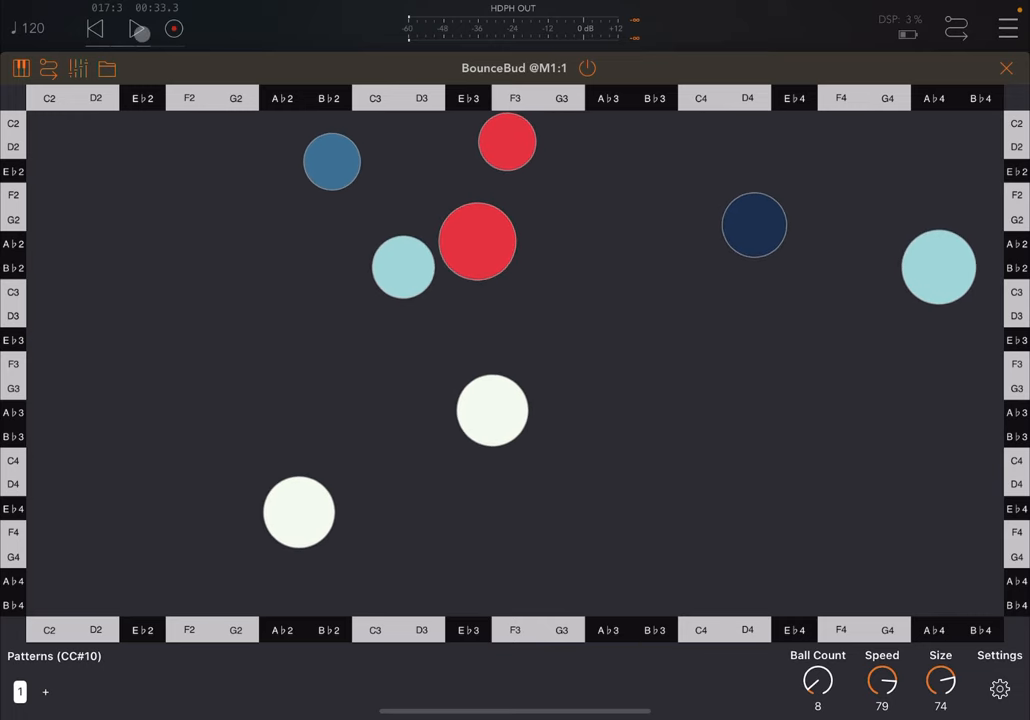
left_click(138, 28)
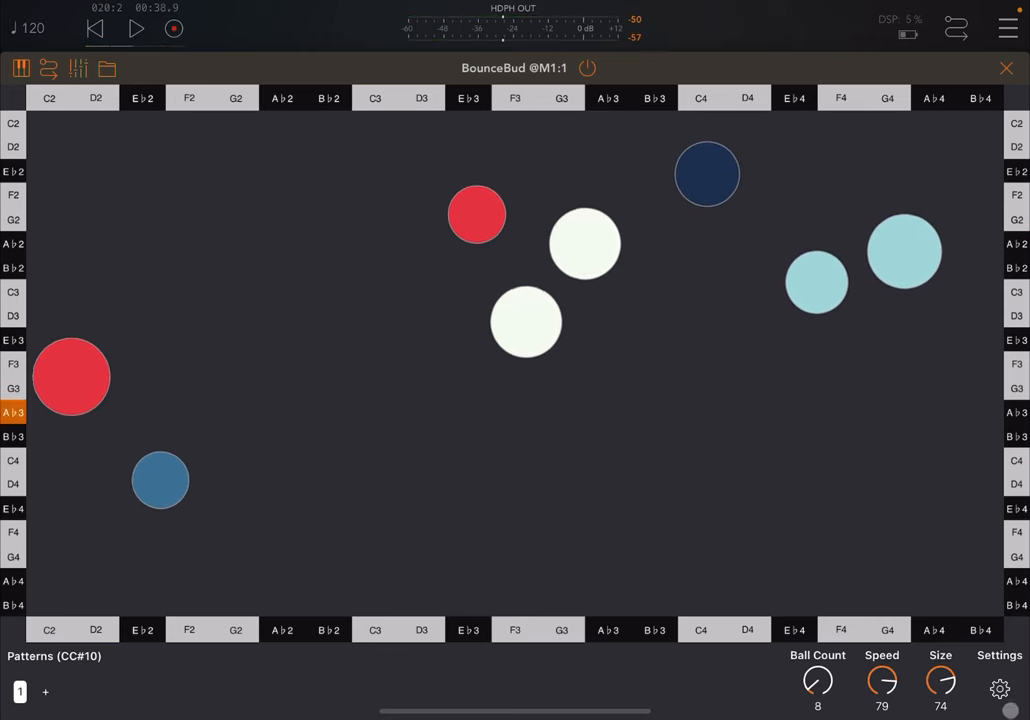
- Set the Bottom keyboard's velocity range to minimum 58 and maximum 79, then dismiss Settings
left_click(998, 688)
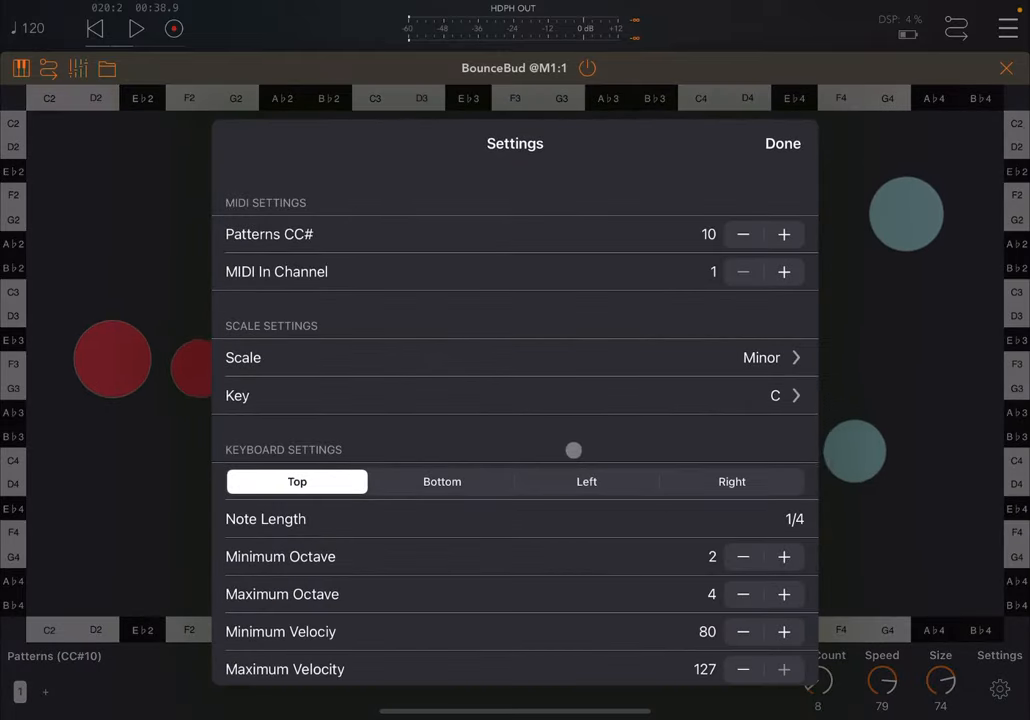
scroll("down", 3)
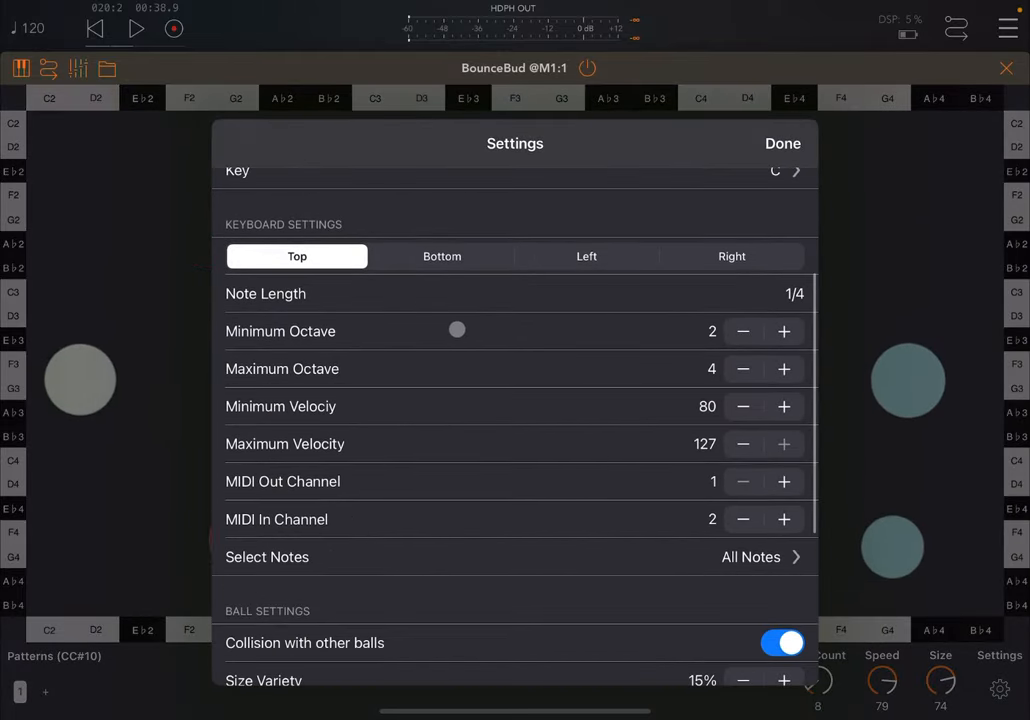
left_click(442, 256)
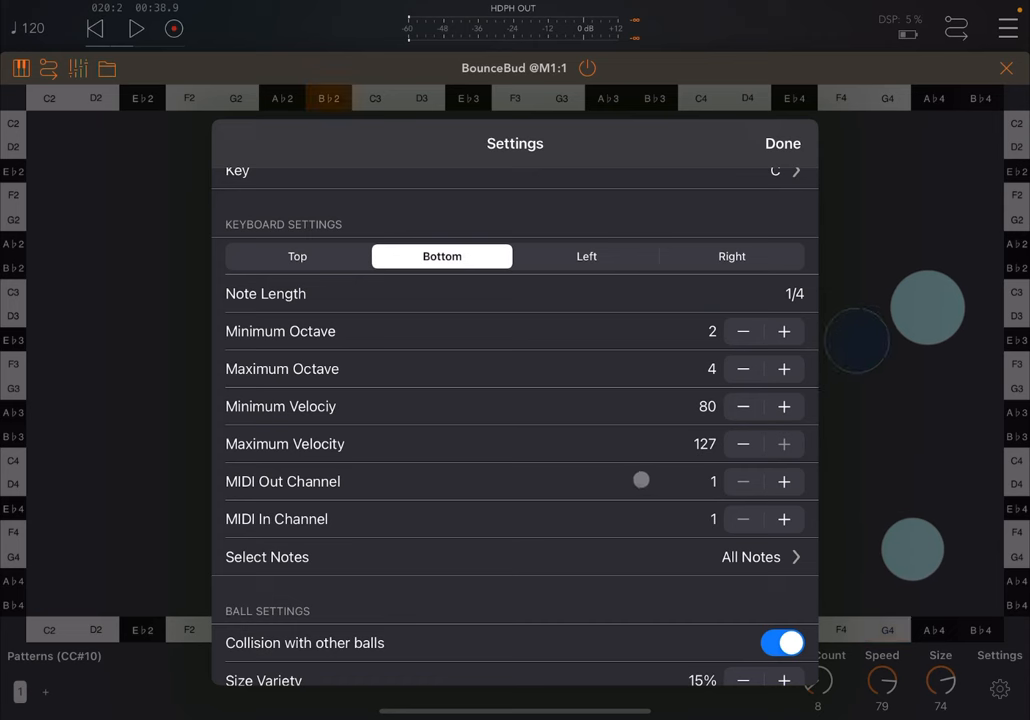
left_click(742, 444)
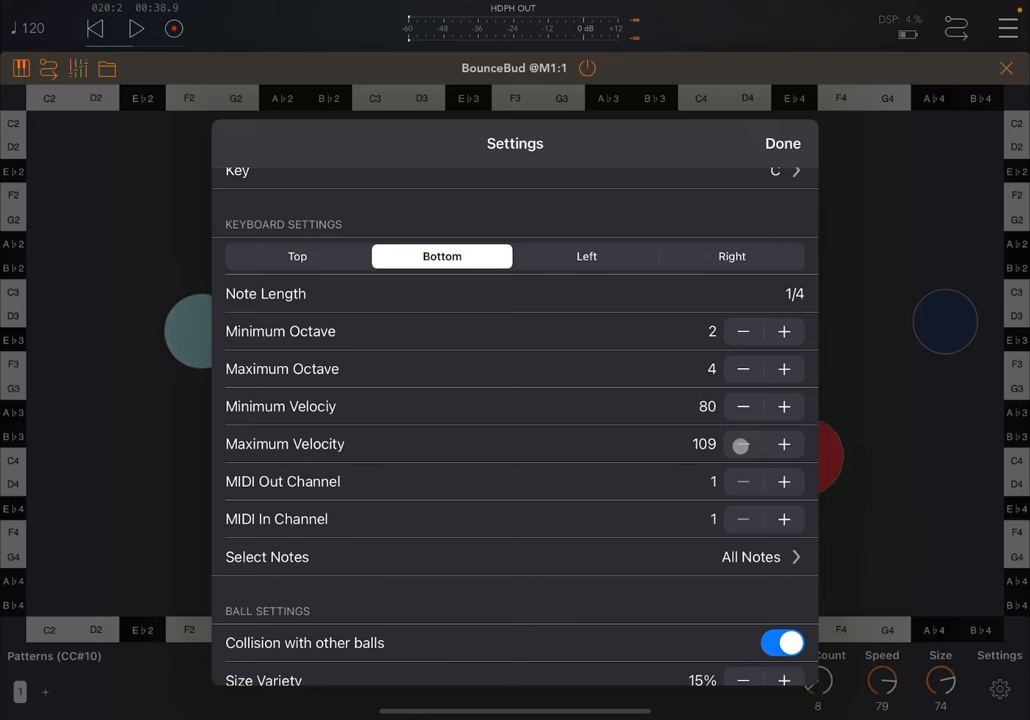
left_click(742, 444)
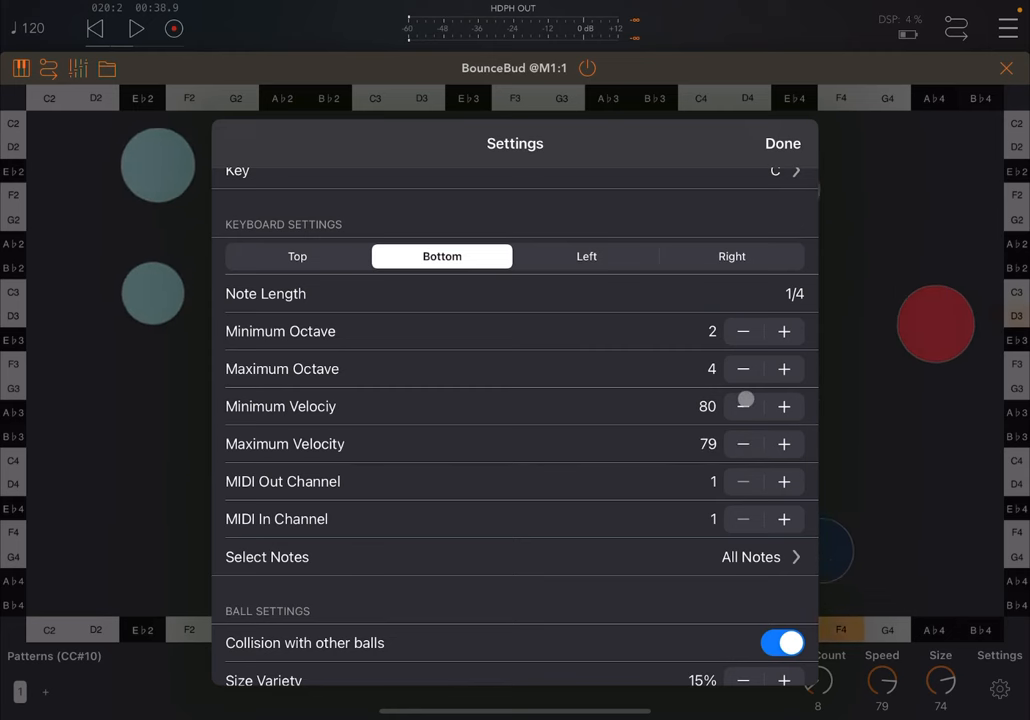
left_click_drag(750, 406, 744, 406)
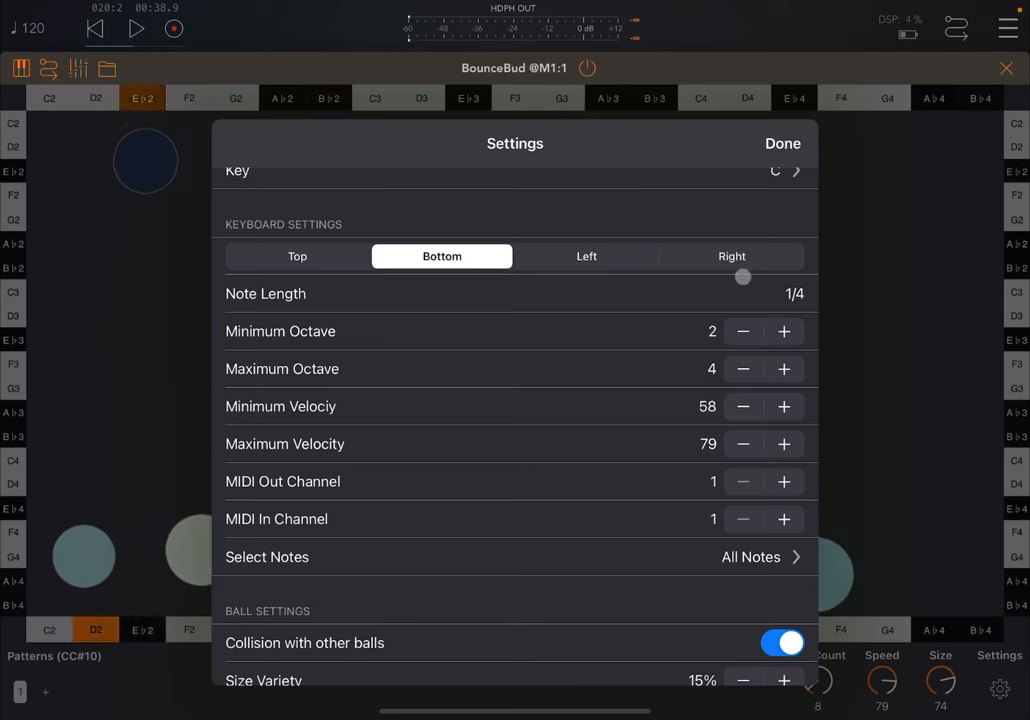
left_click(782, 144)
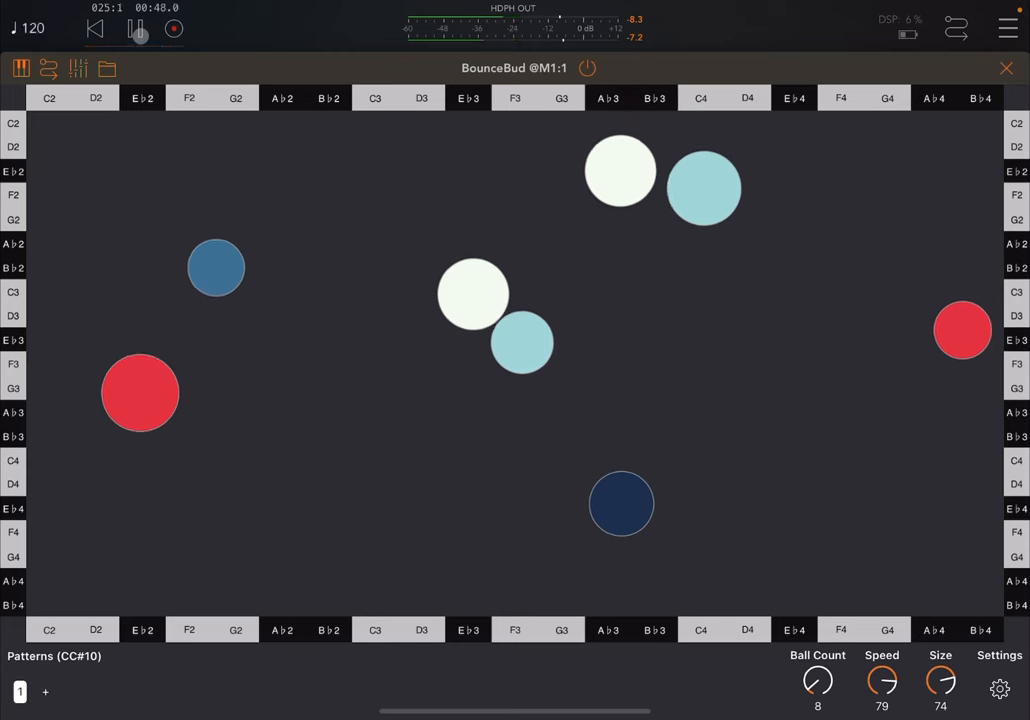
- Reveal the on-screen piano keyboard below the arena and play a note on it
left_click(136, 28)
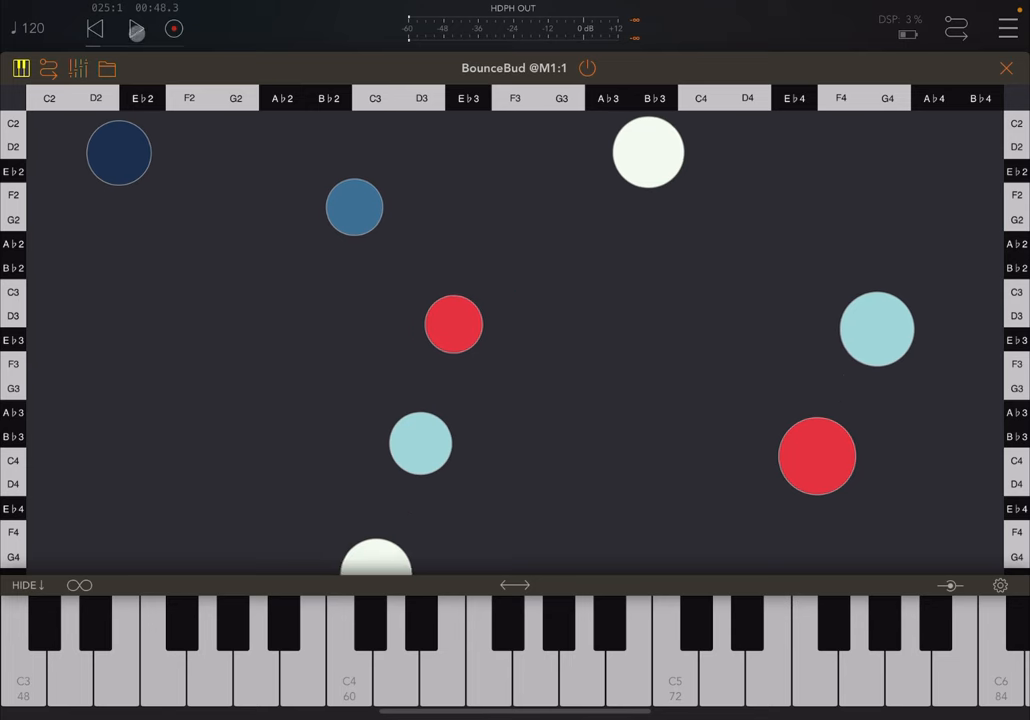
left_click(136, 28)
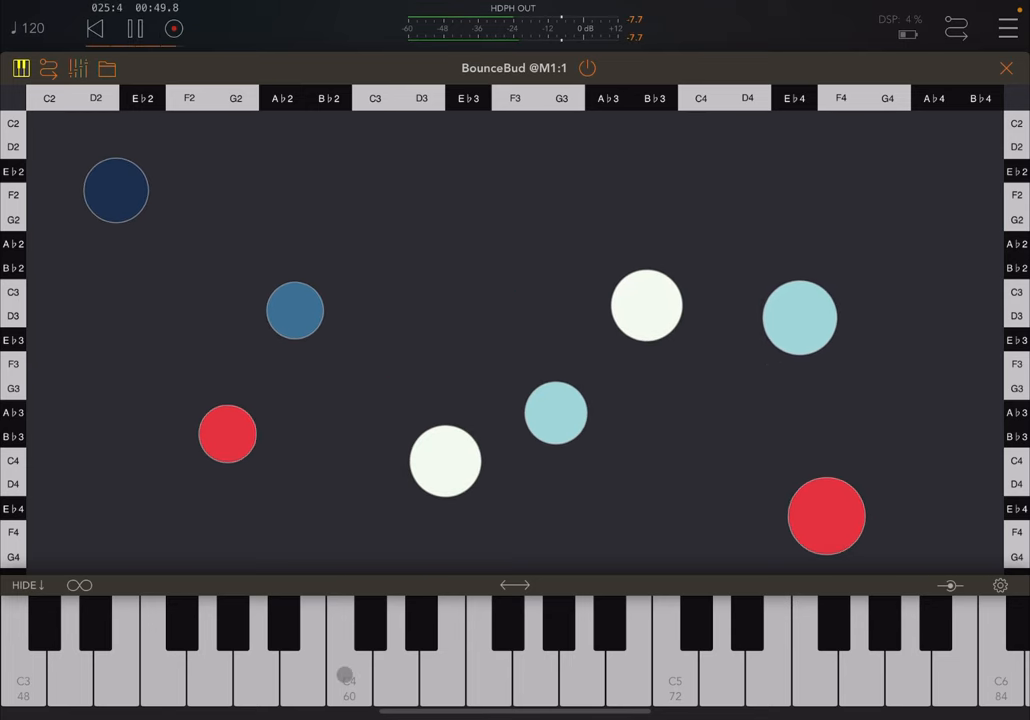